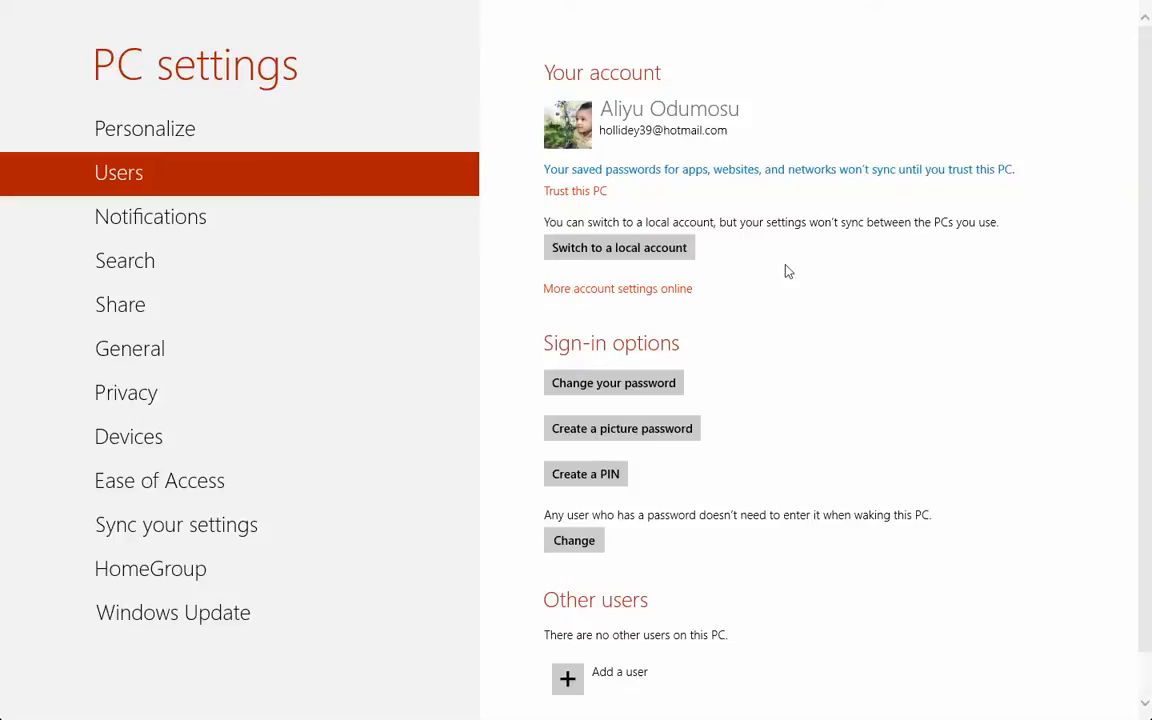
mouse_move(782, 89)
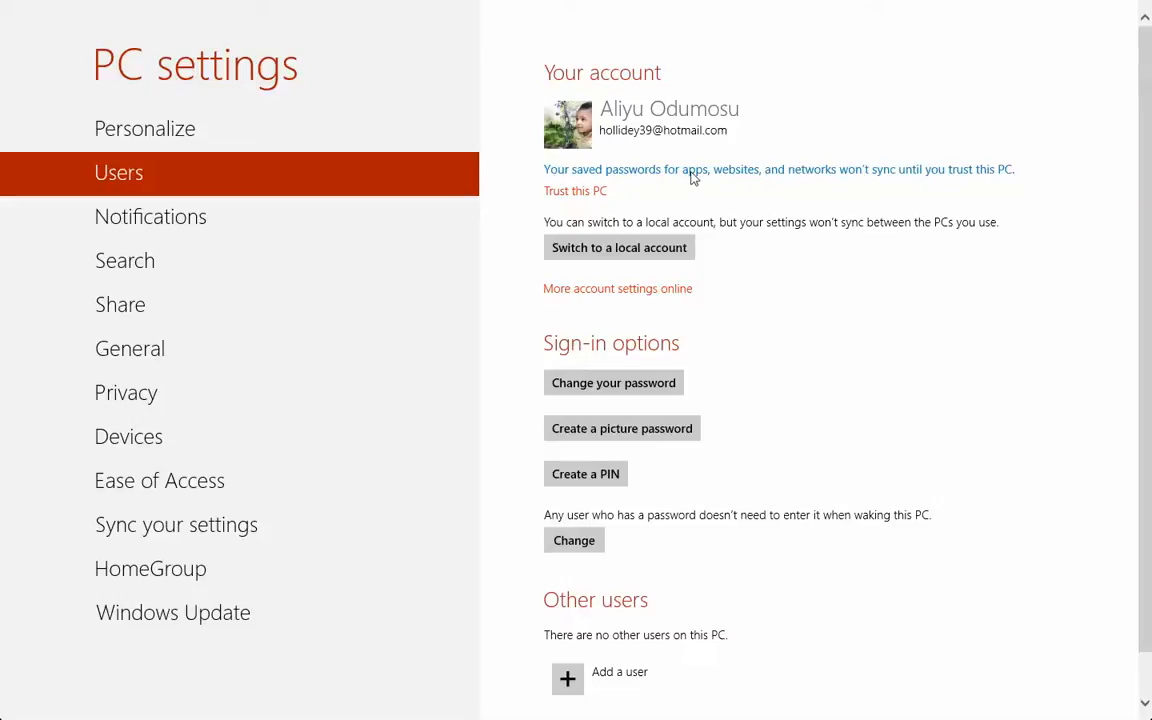
mouse_move(848, 182)
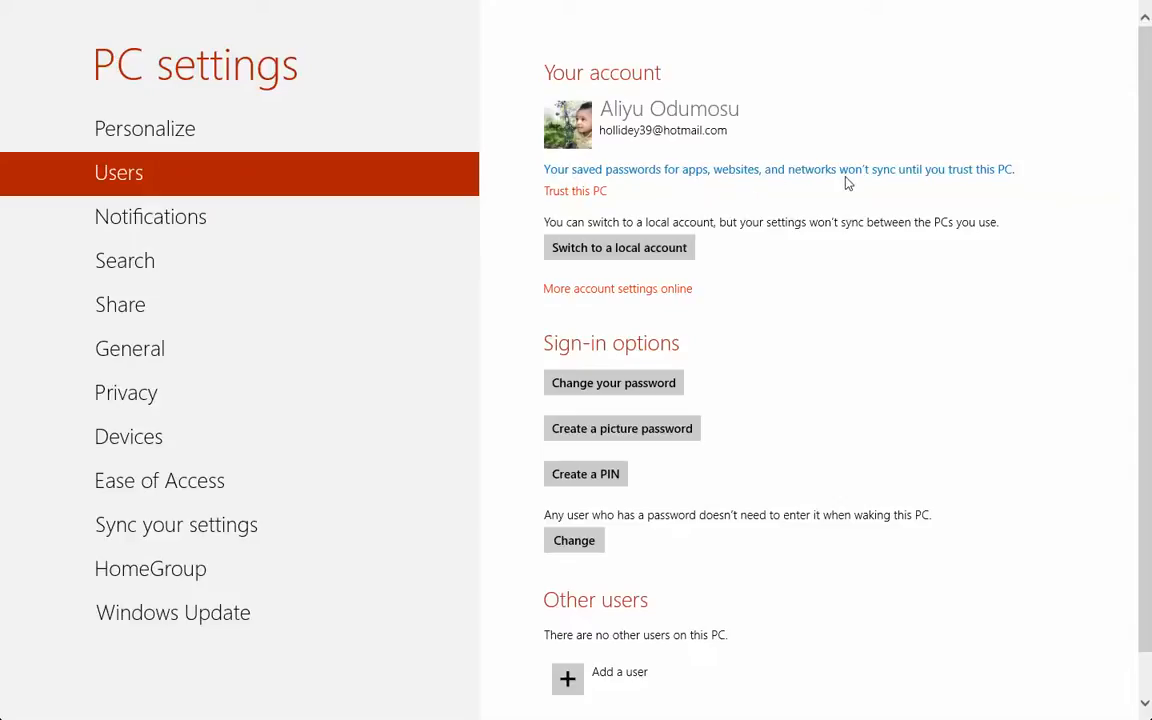
mouse_move(1005, 170)
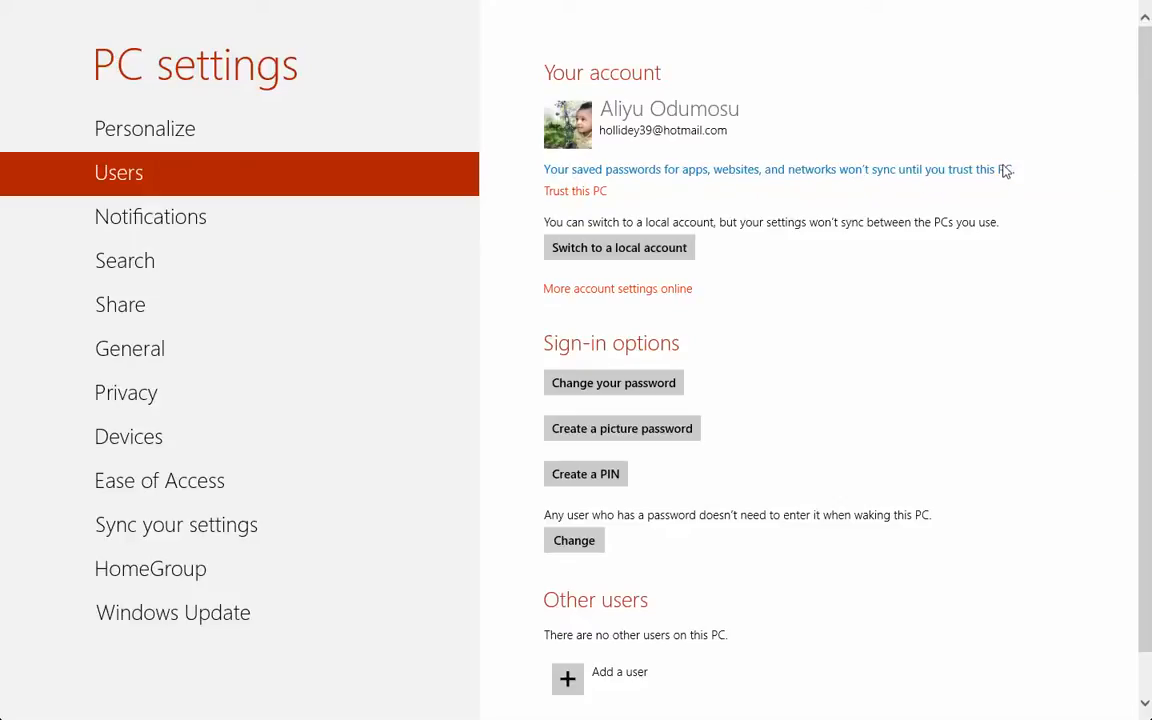
mouse_move(725, 191)
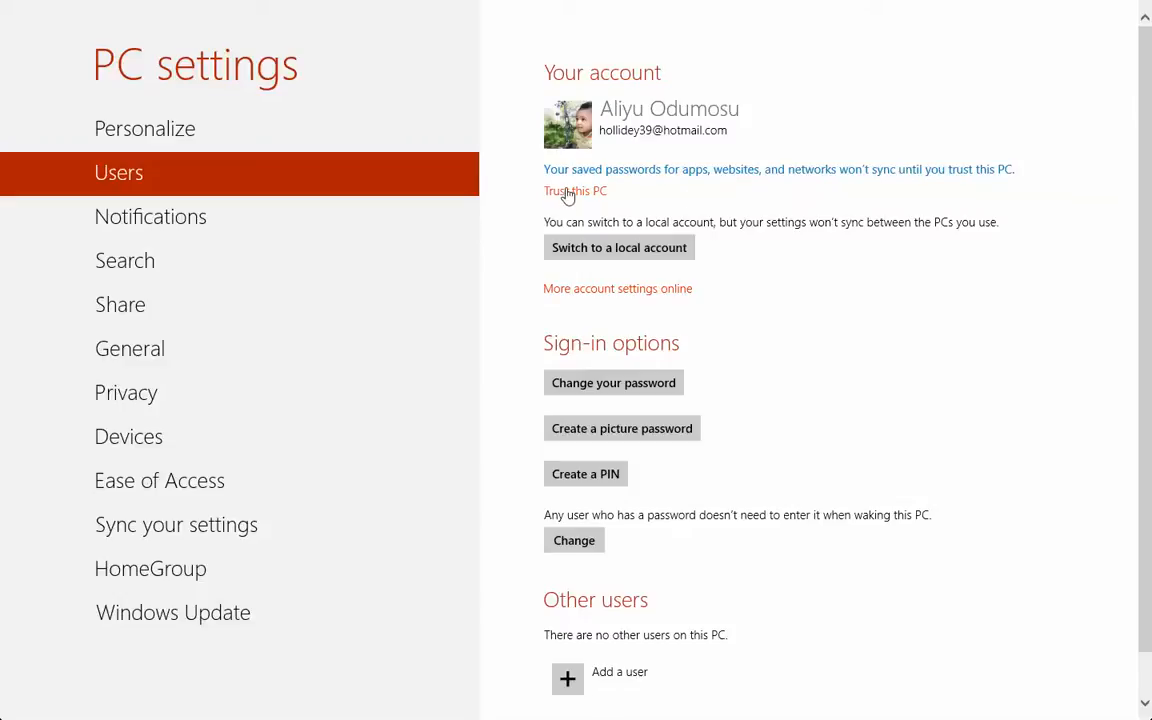
mouse_move(631, 175)
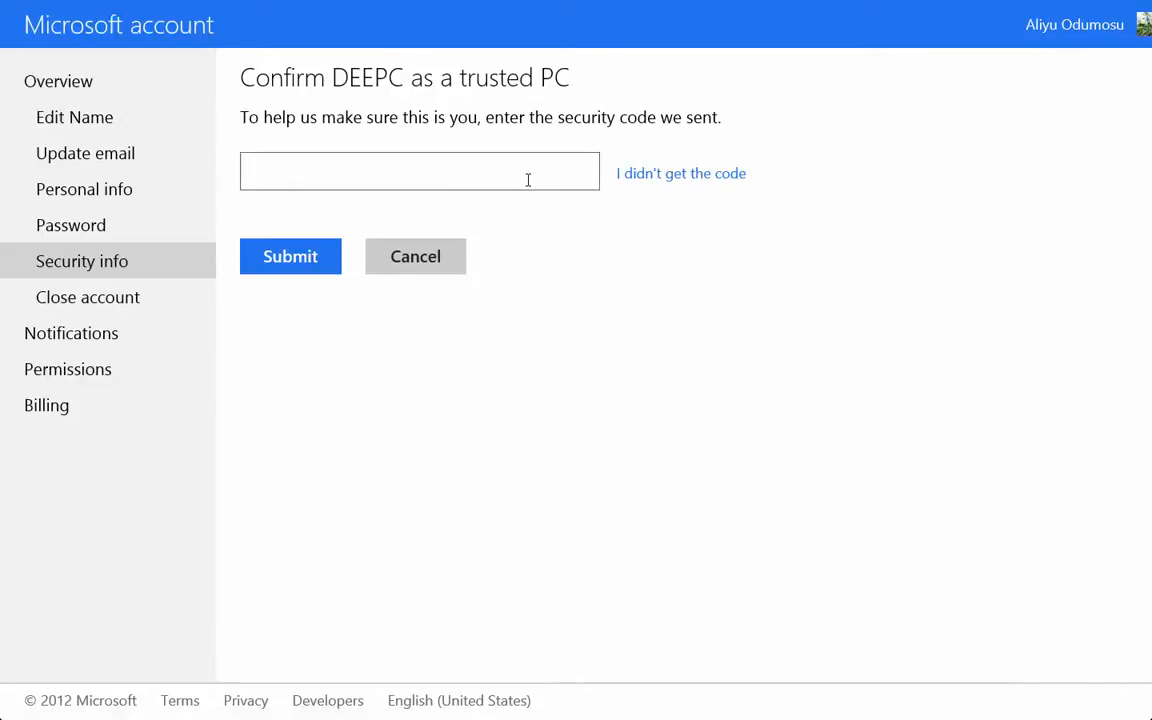
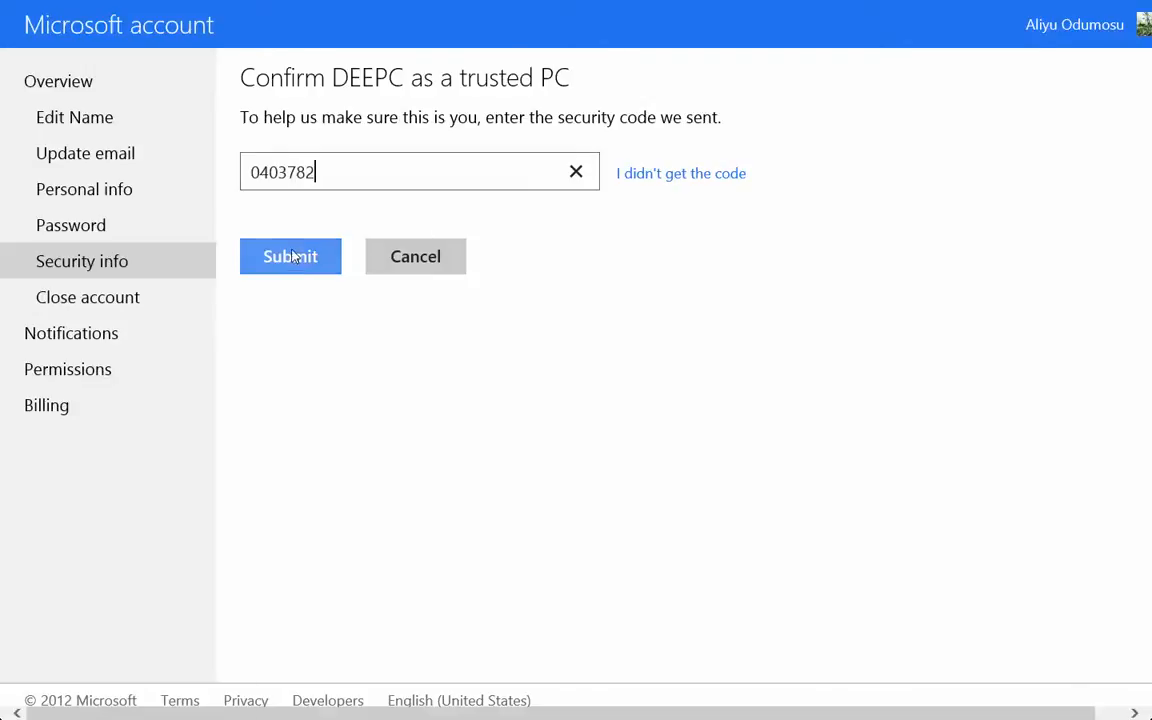
click(290, 256)
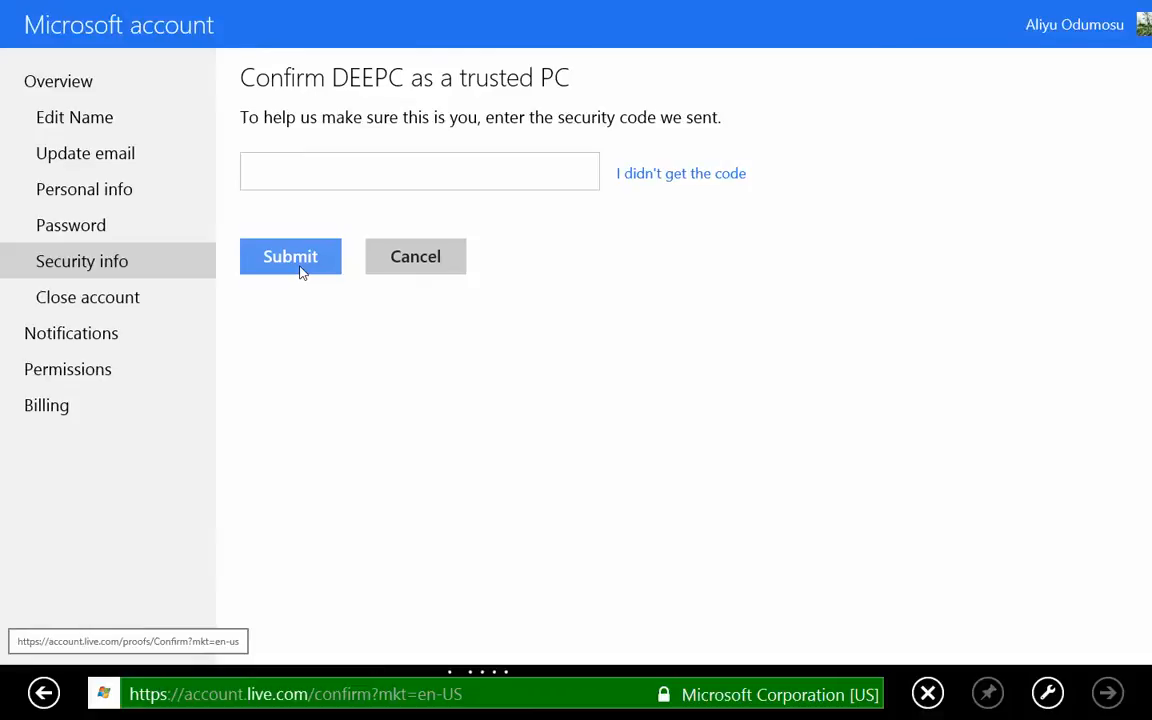
click(290, 256)
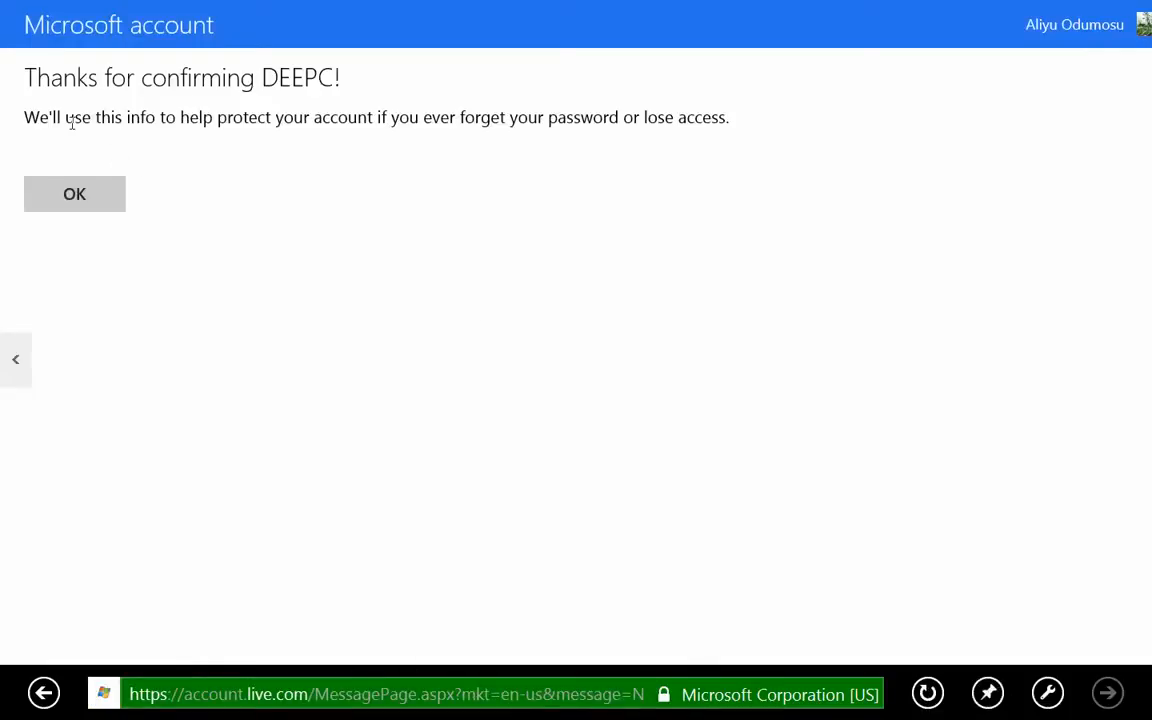
mouse_move(404, 130)
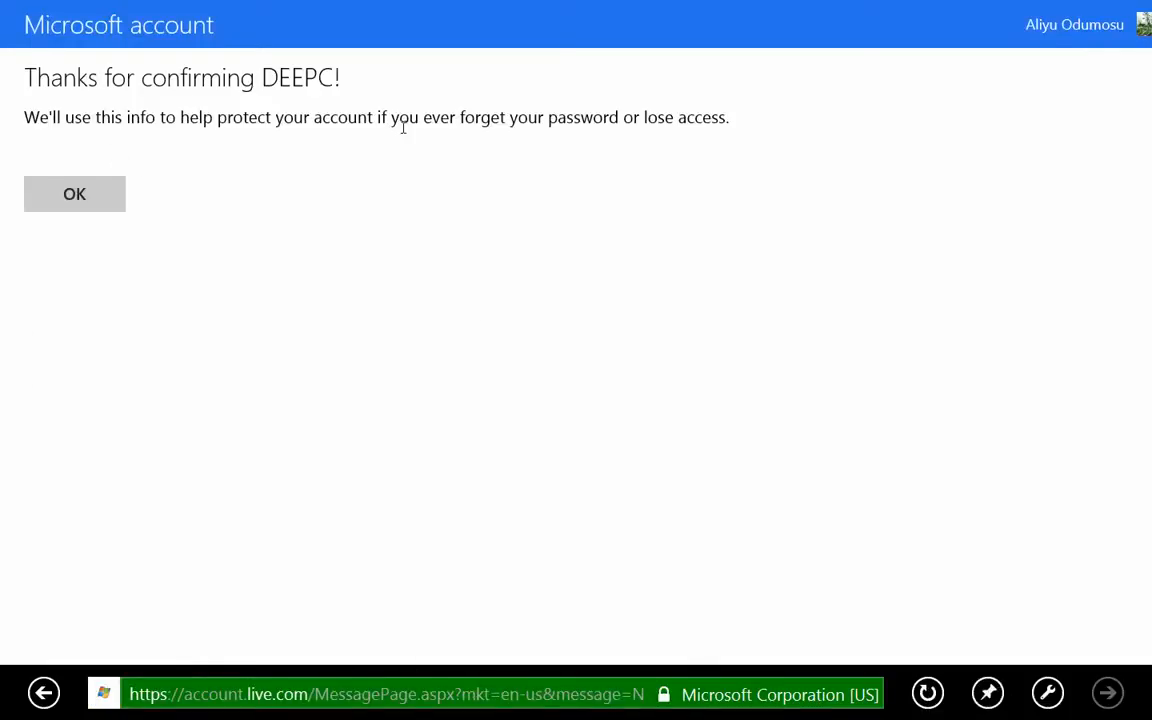
mouse_move(143, 204)
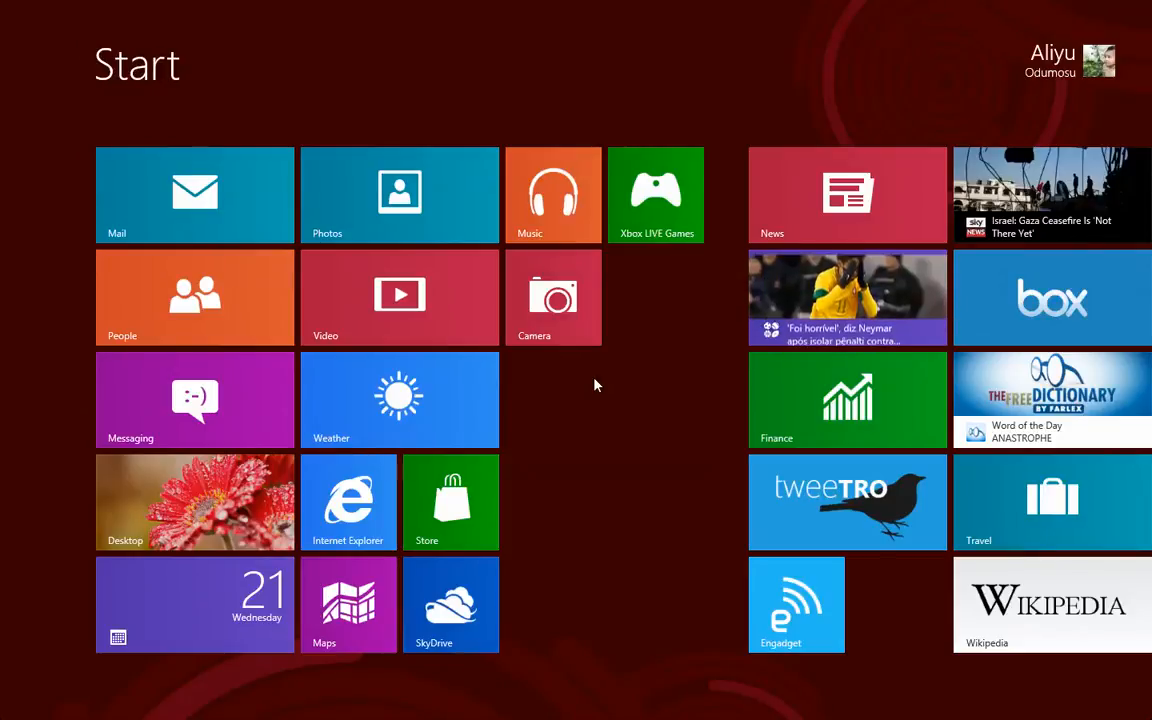
Scroll right and back left through the Start screen app tiles.
scroll(right, 3)
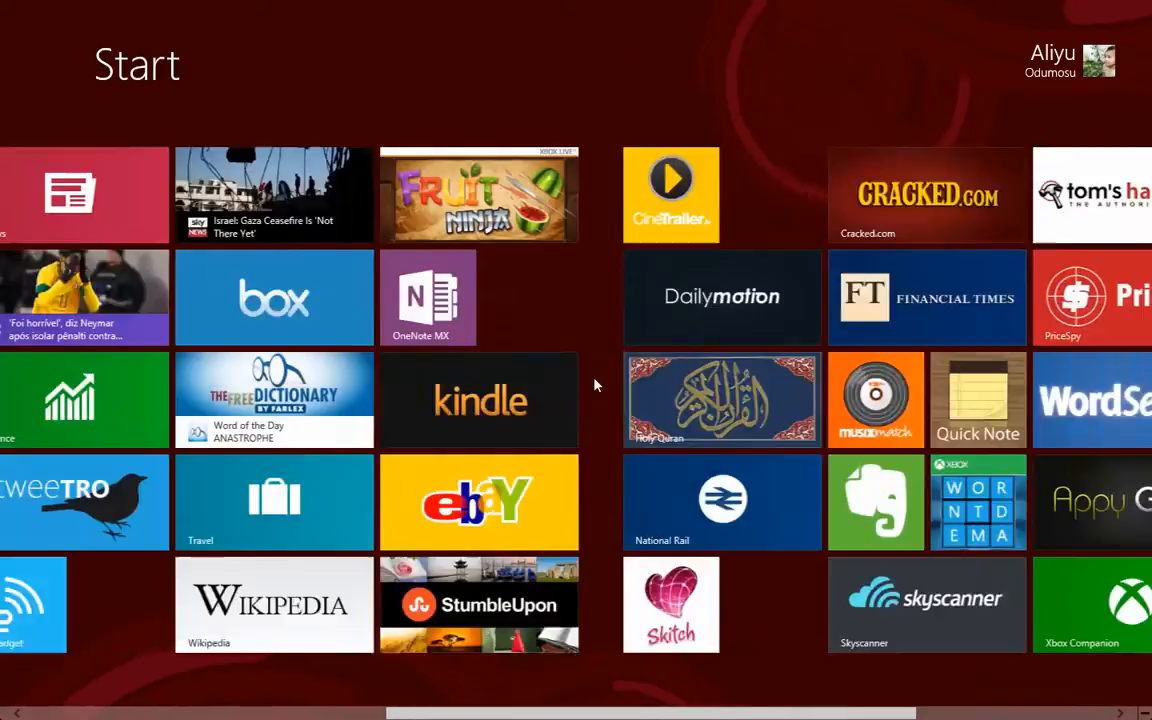
scroll(left, 3)
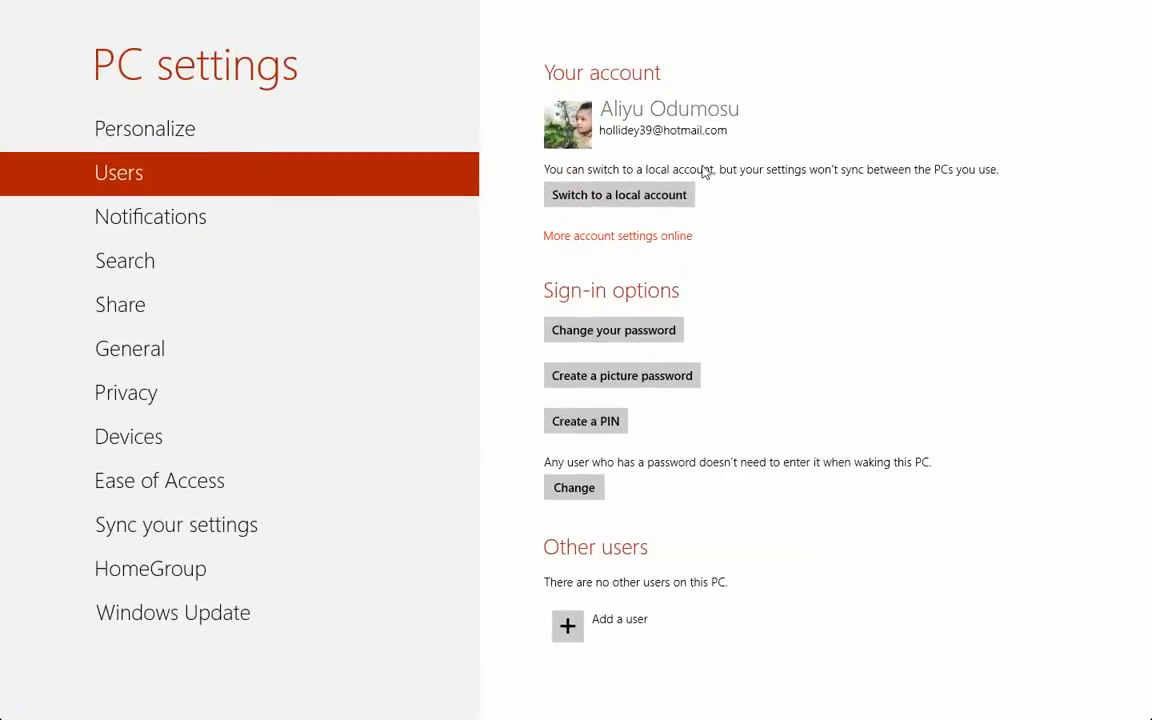
mouse_move(802, 160)
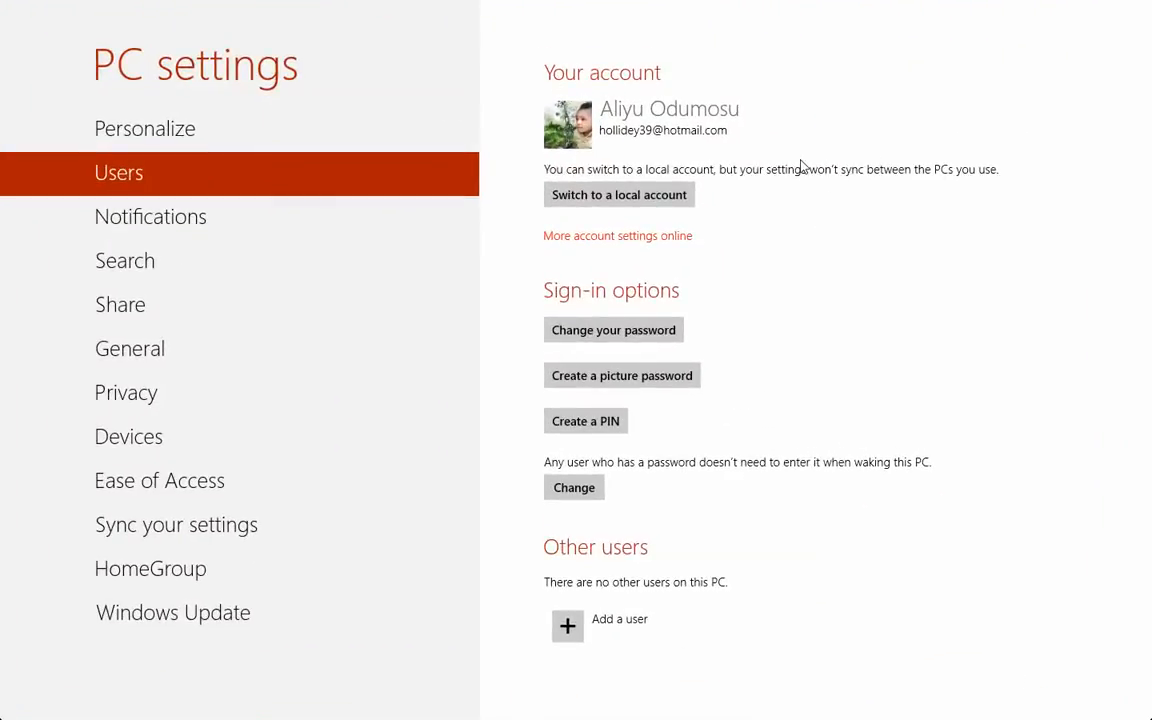
mouse_move(747, 209)
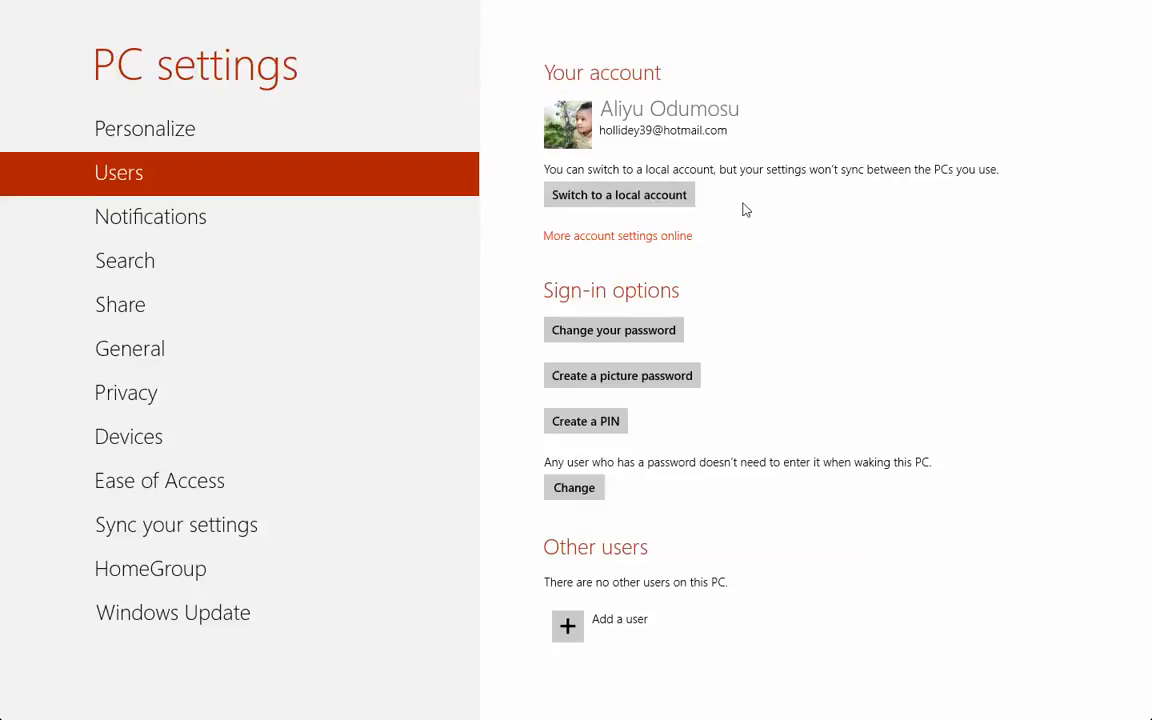
mouse_move(581, 510)
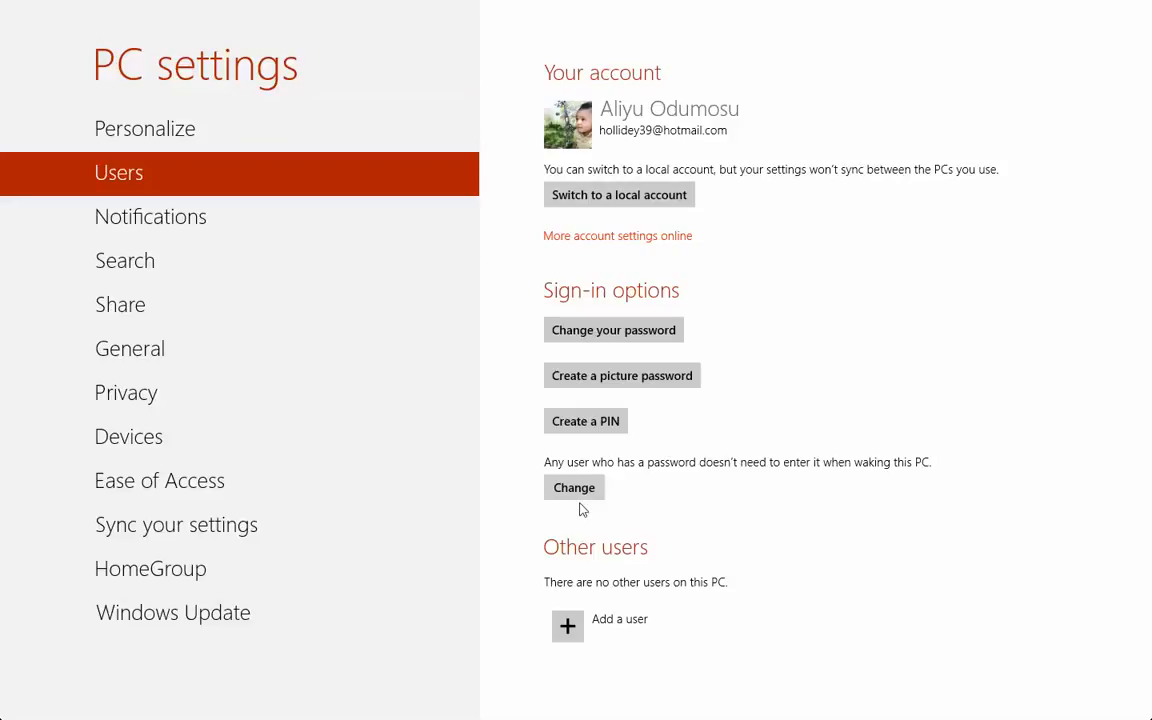
mouse_move(729, 506)
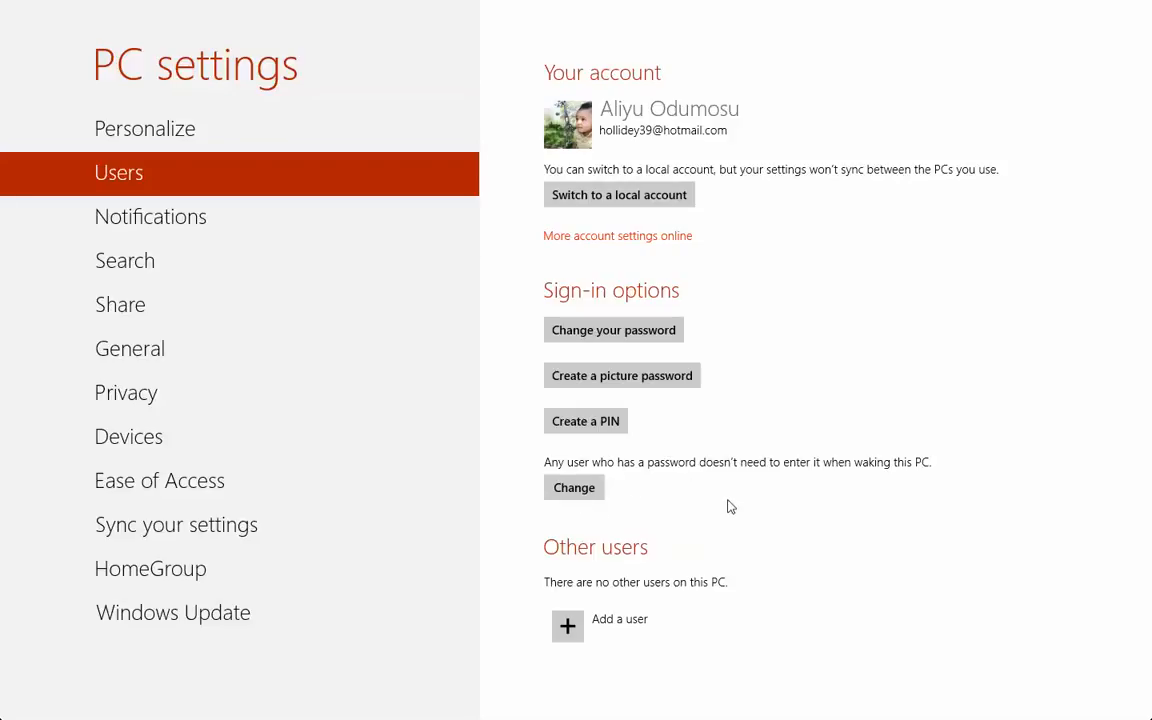